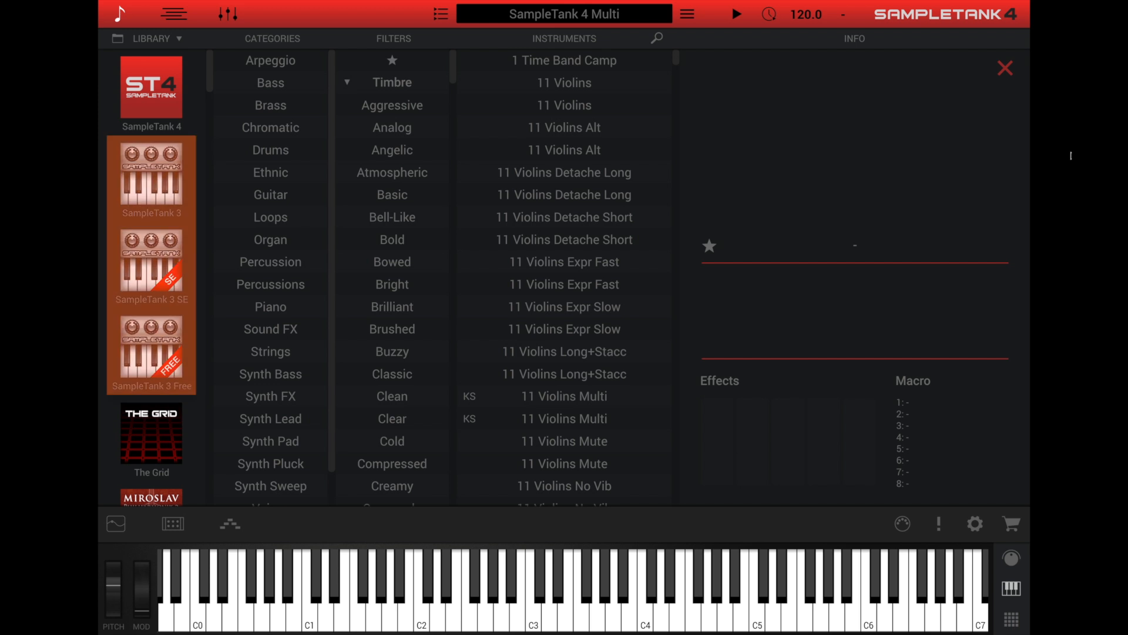
{"action": "mouse_move", "coordinate": [594, 213]}
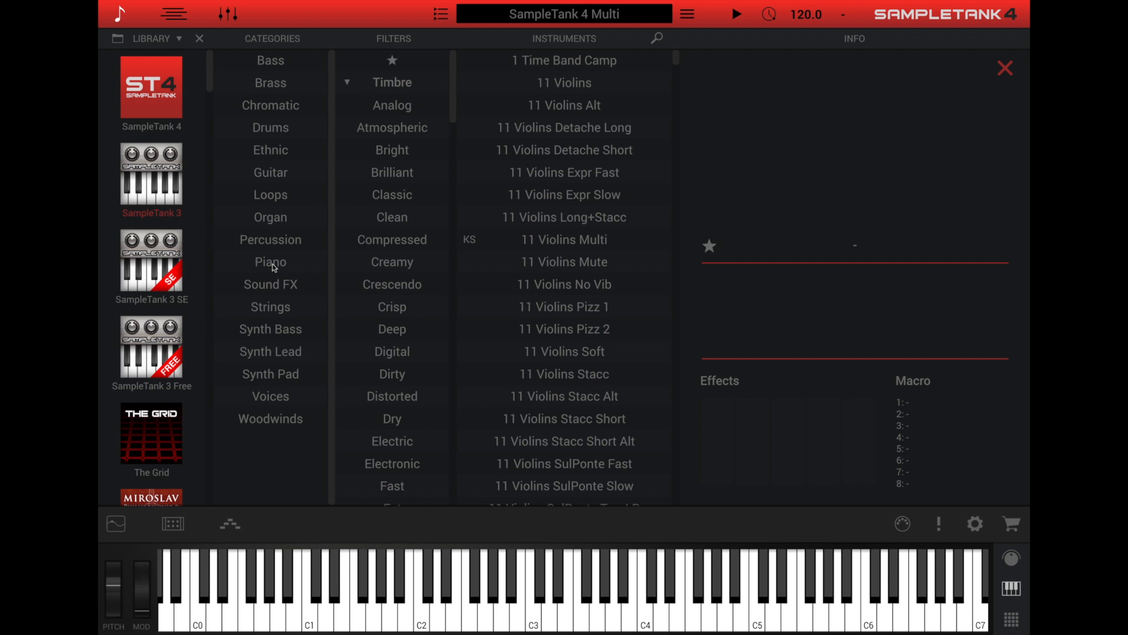
- Filter to Piano, preview Arena Electric Grand, then clear the category filter again
{"action": "left_click", "coordinate": [270, 261]}
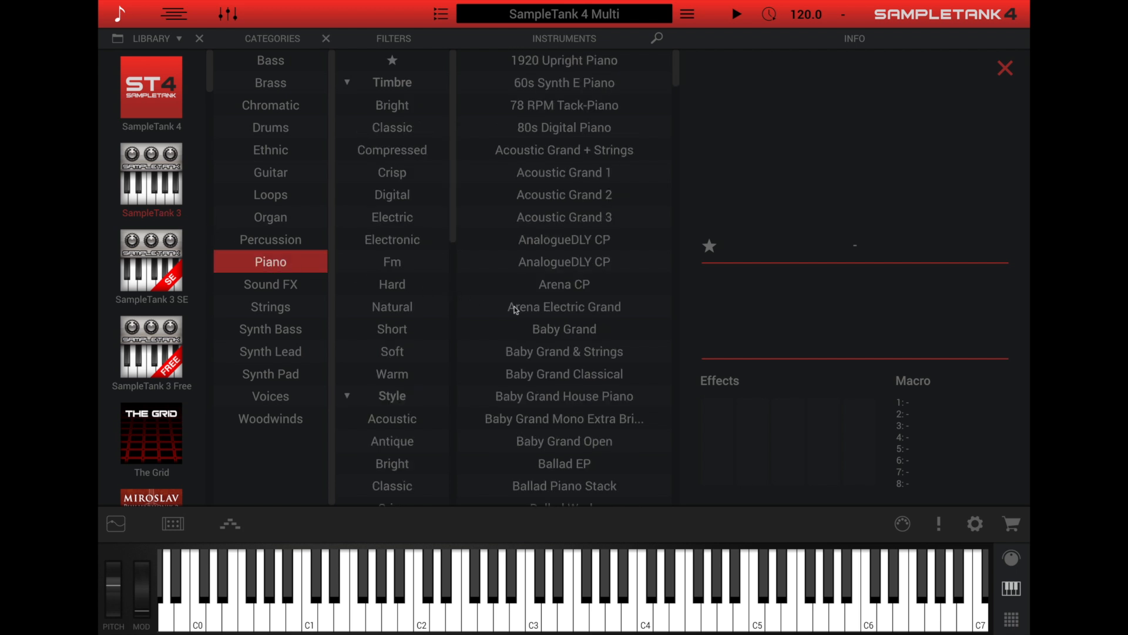
{"action": "left_click", "coordinate": [563, 307]}
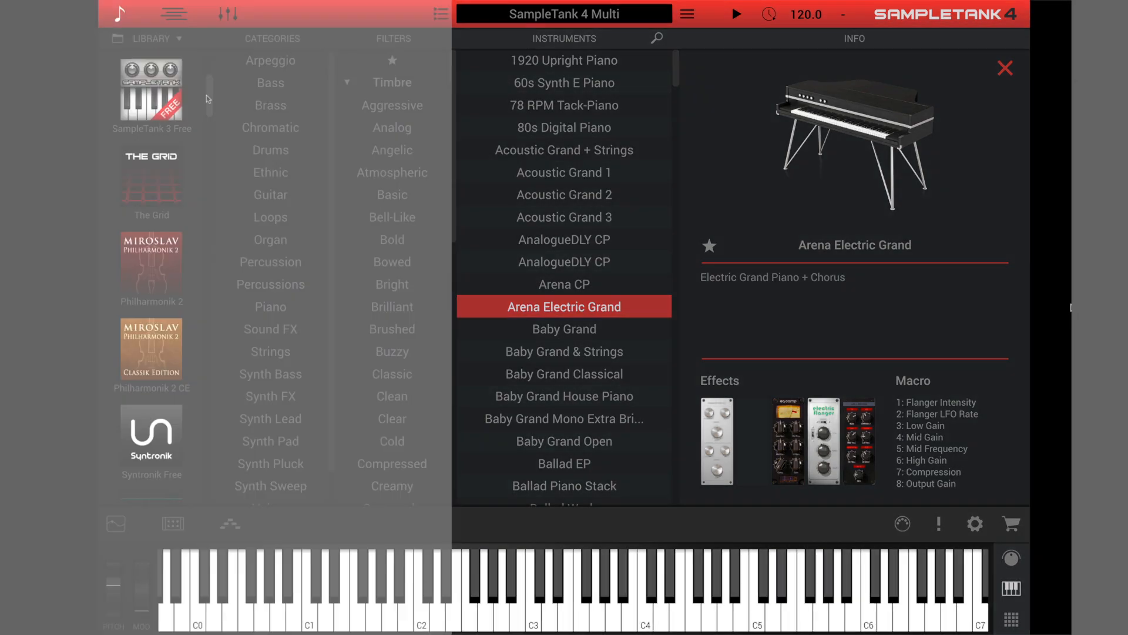
{"action": "scroll", "scroll_direction": "down", "scroll_amount": 3}
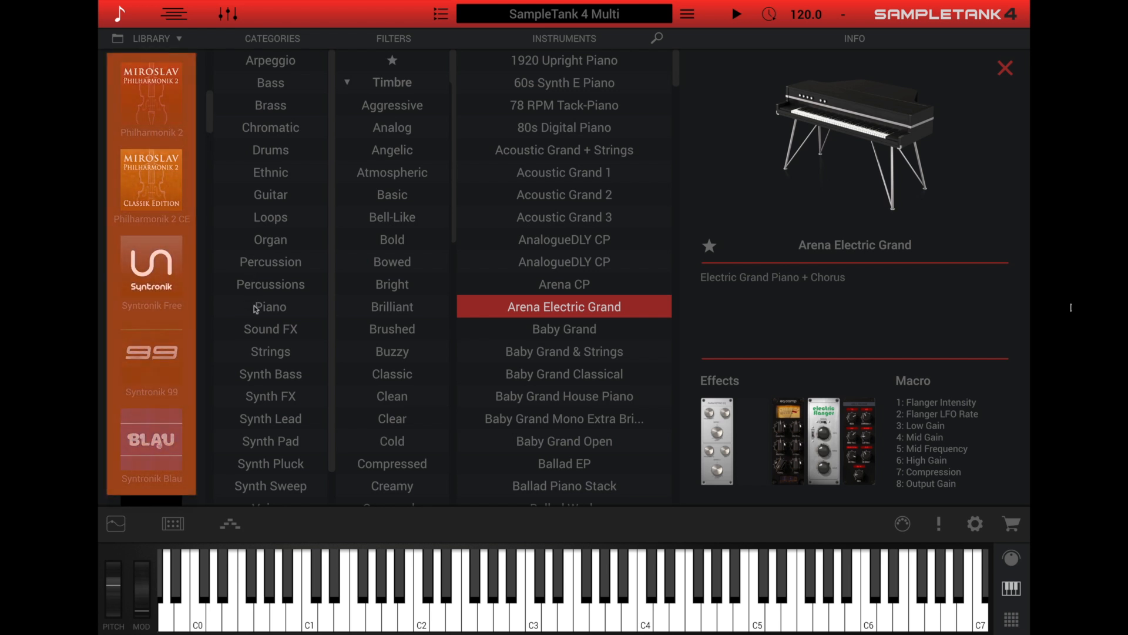
{"action": "left_click", "coordinate": [270, 351]}
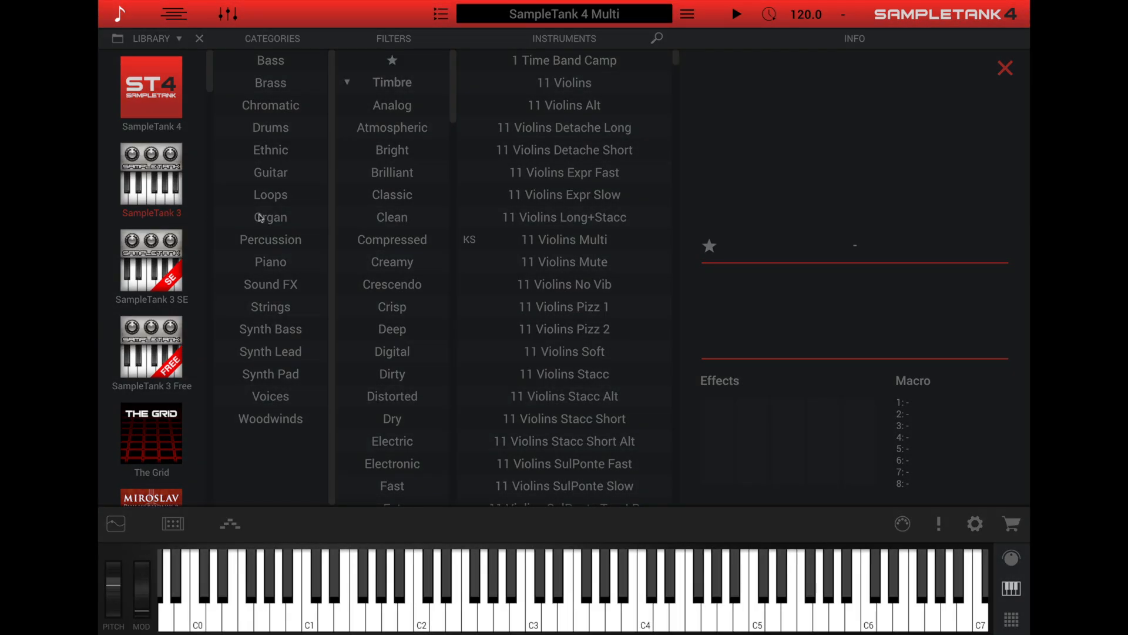
- Filter to Organ briefly, then clear it to list all instruments for loading Analog Bass 1
{"action": "left_click", "coordinate": [270, 216]}
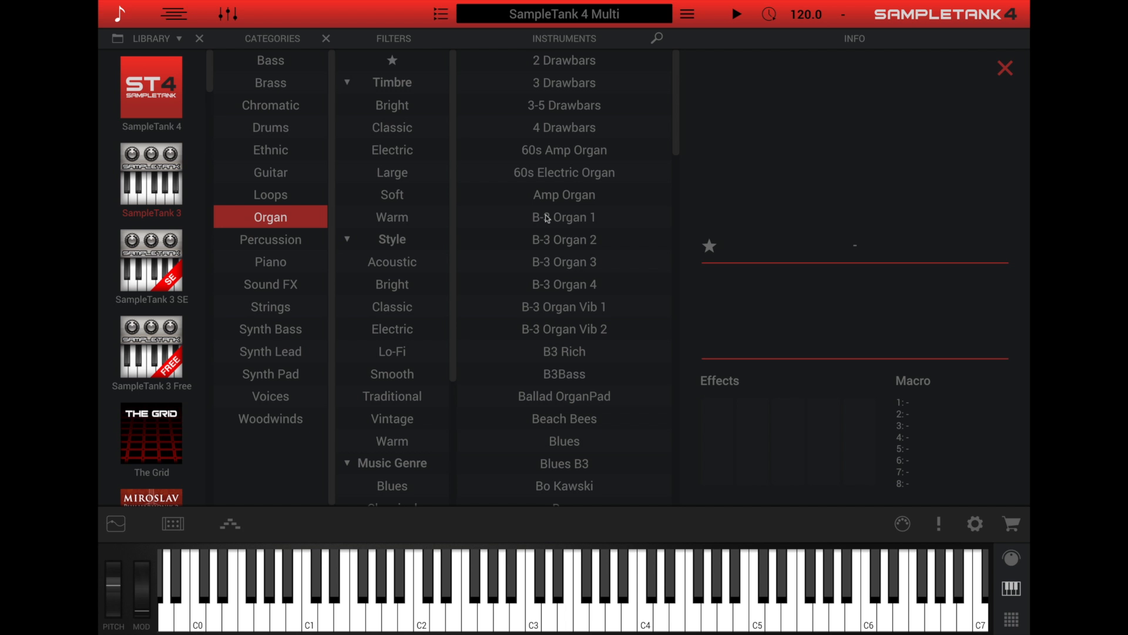
{"action": "left_click", "coordinate": [564, 216]}
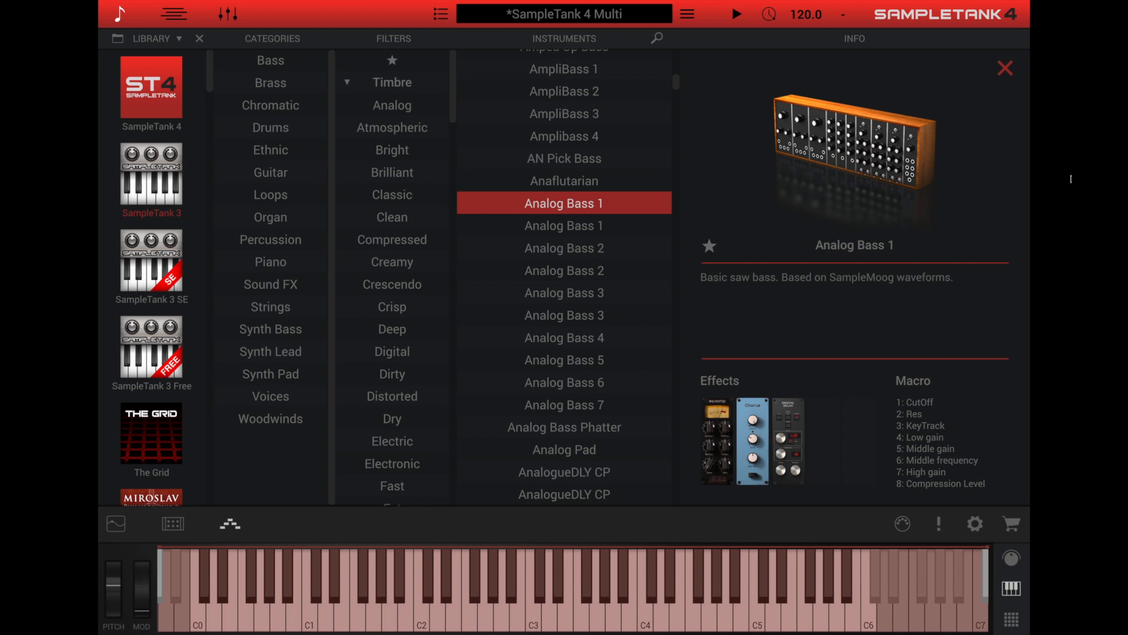
{"action": "mouse_move", "coordinate": [200, 515]}
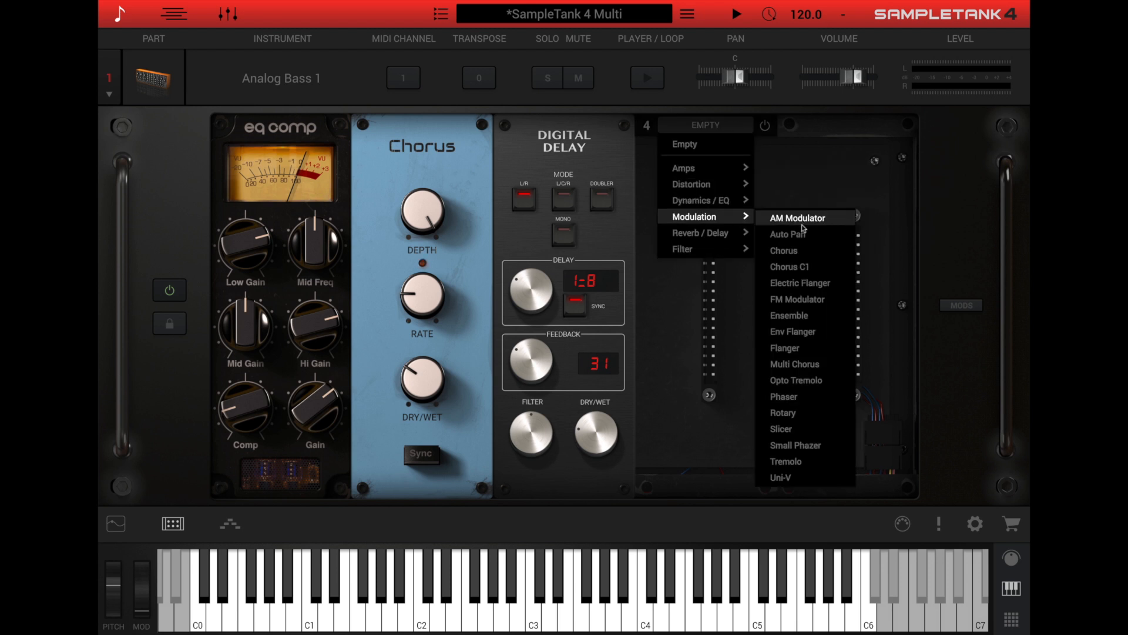
- Insert FM Modulator in effect slot 4 and lower its carrier frequency from 70 Hz to 44 Hz
{"action": "left_click", "coordinate": [797, 300]}
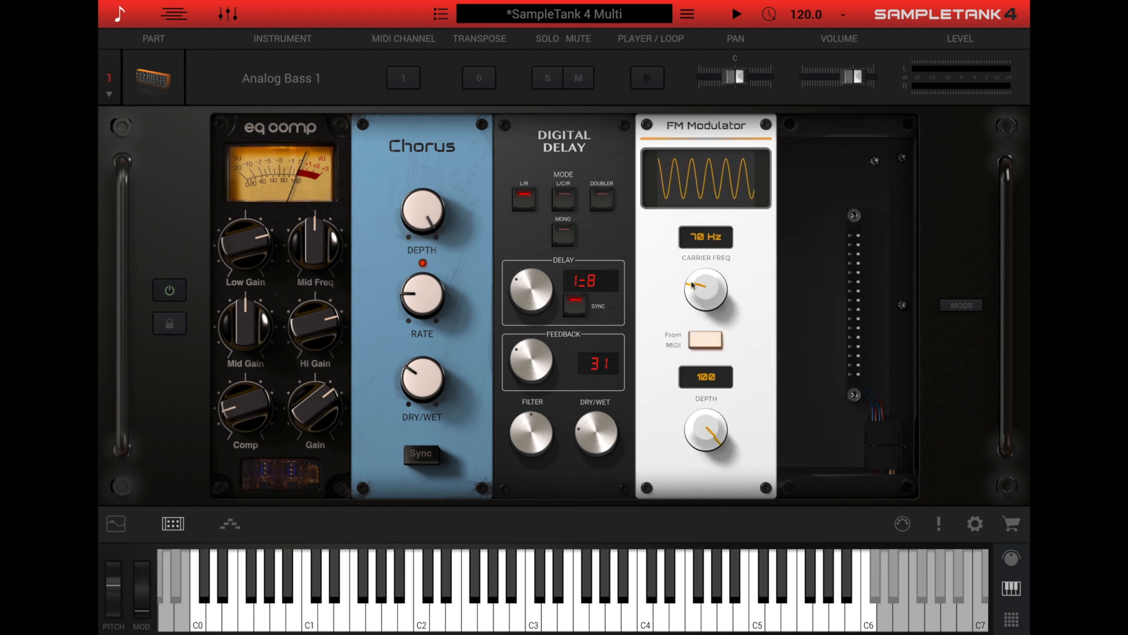
{"action": "left_click_drag", "start_coordinate": [704, 289], "coordinate": [704, 309]}
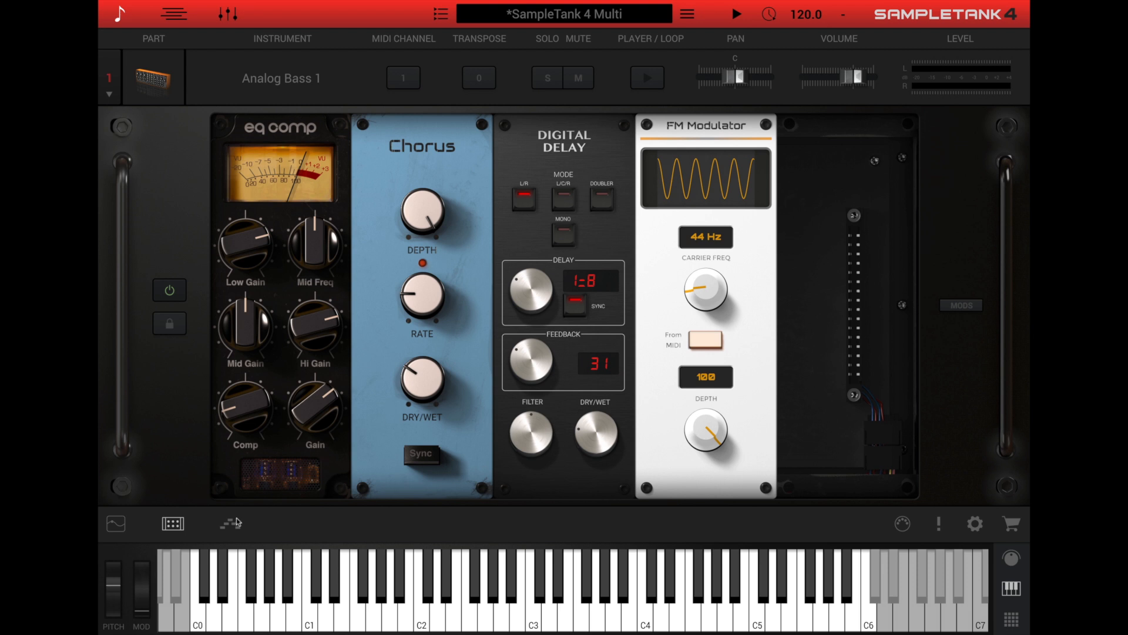
{"action": "left_click", "coordinate": [229, 523]}
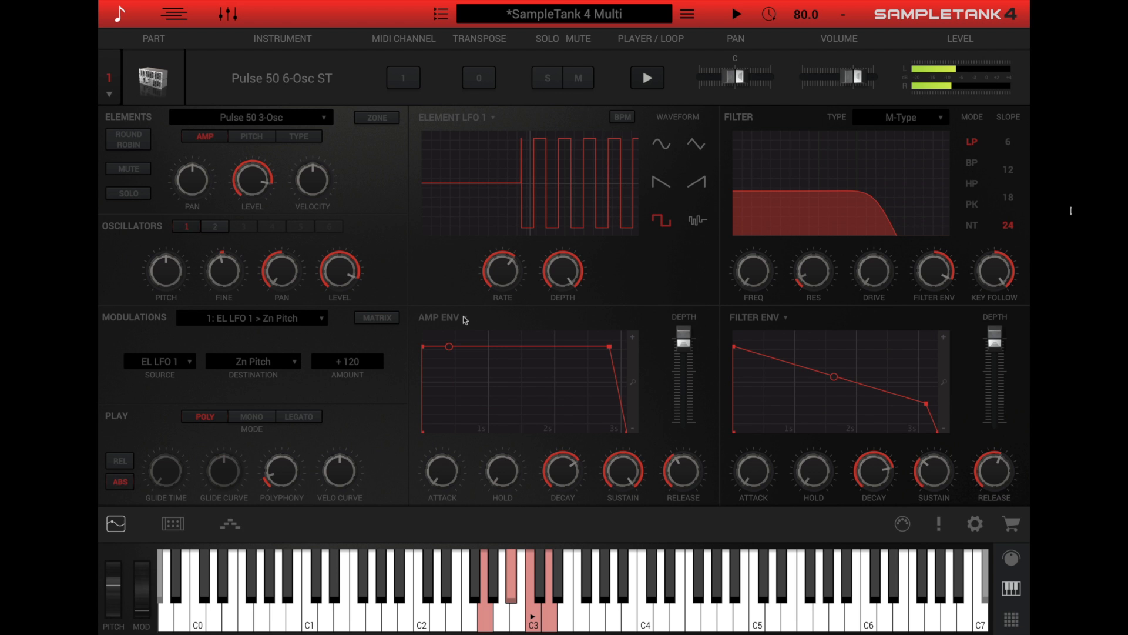
- Audition Pulse 50 6-Osc ST, then bring Saw 1-Osc MiniM into part 1 for editing
{"action": "left_click", "coordinate": [439, 317]}
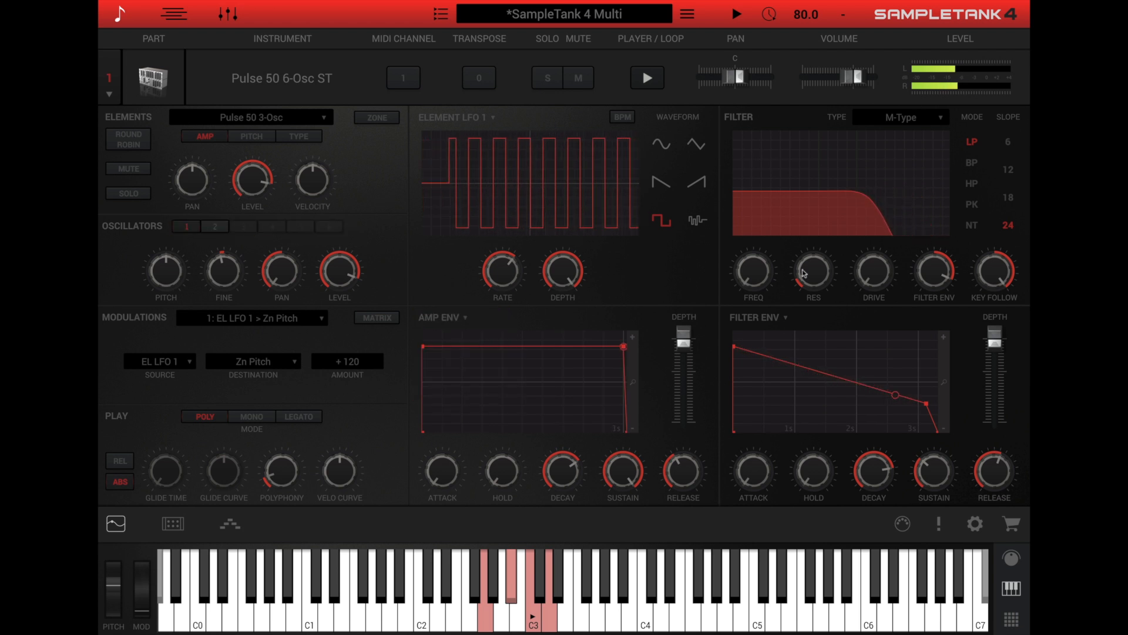
{"action": "left_click", "coordinate": [375, 317]}
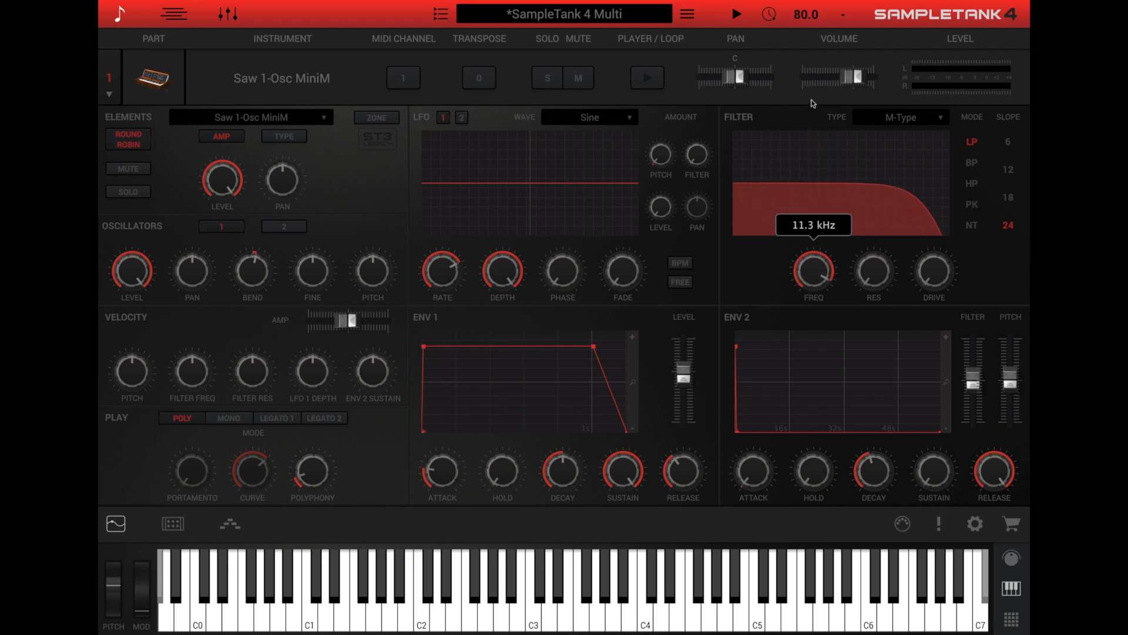
- Raise the filter cutoff, set ENV 2 filter amount to 10.00, audition a note, then select part 2
{"action": "left_click_drag", "start_coordinate": [814, 271], "coordinate": [813, 238]}
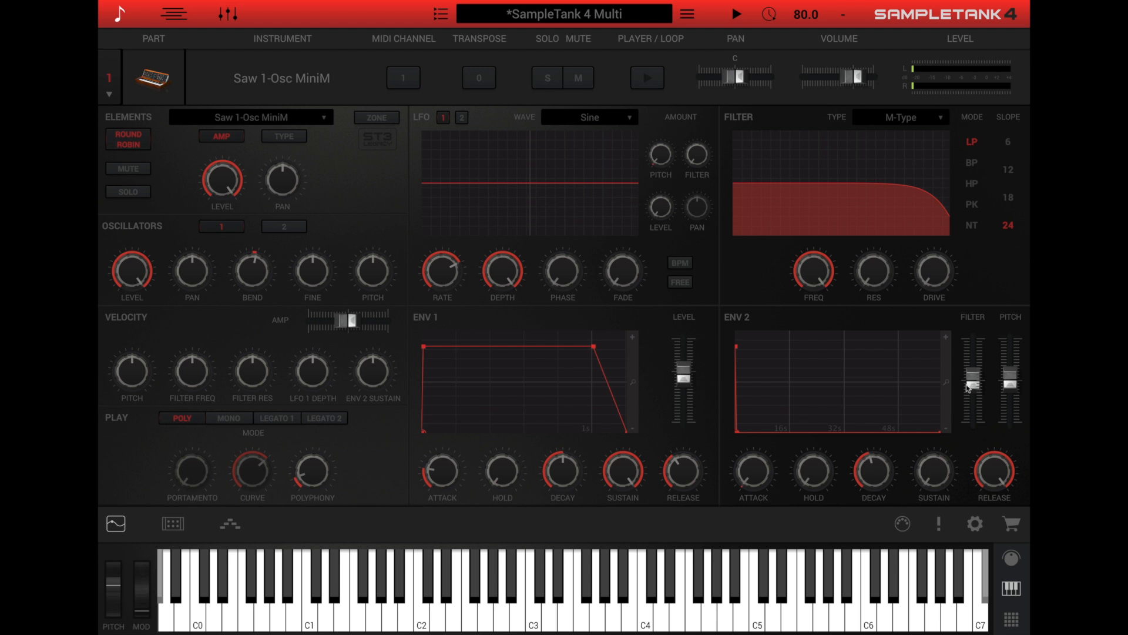
{"action": "left_click_drag", "start_coordinate": [973, 381], "coordinate": [973, 335]}
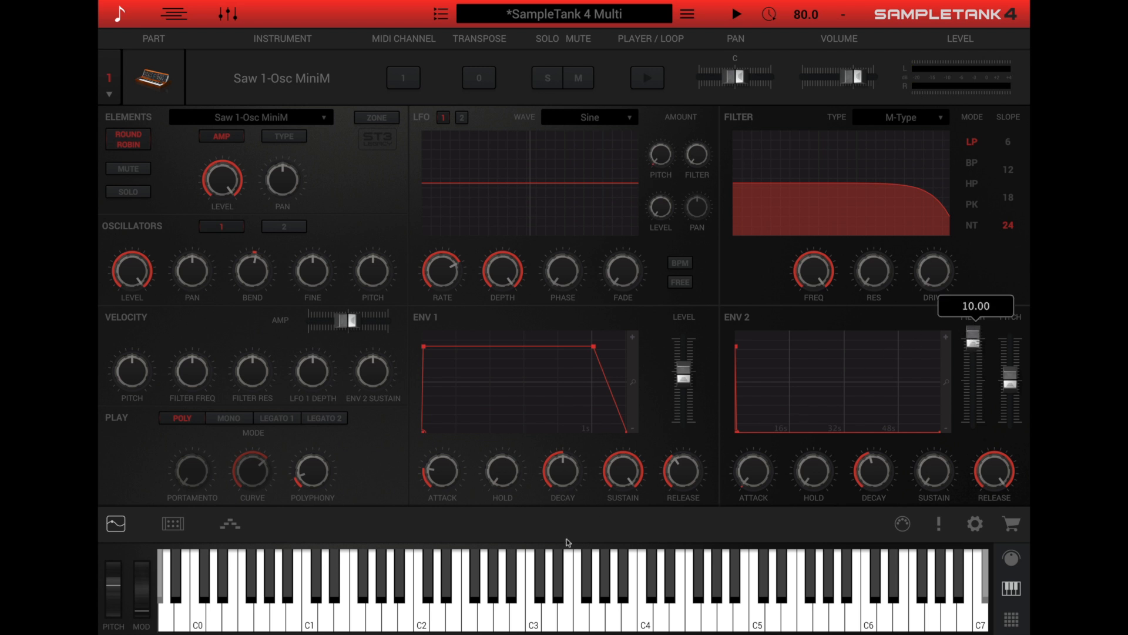
{"action": "left_click", "coordinate": [420, 590]}
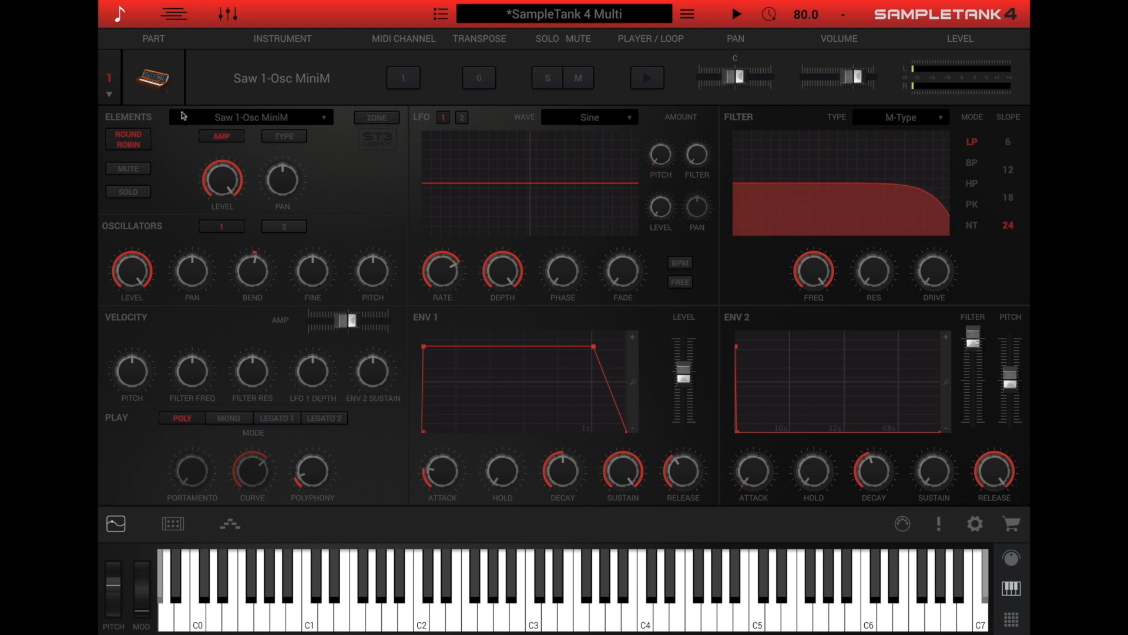
{"action": "left_click", "coordinate": [108, 94]}
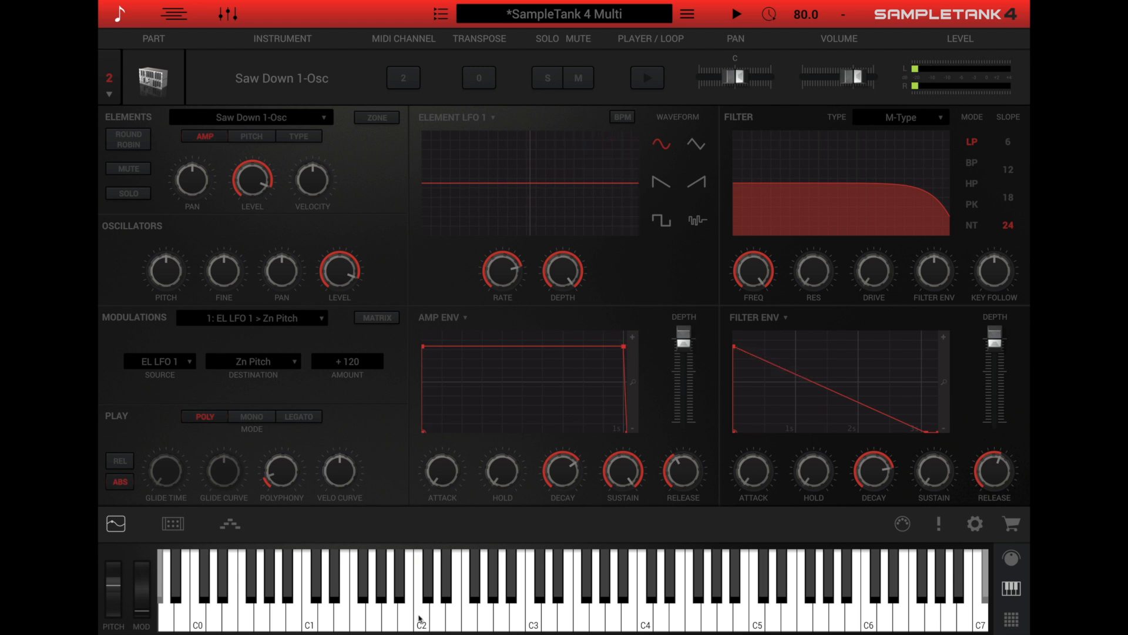
- Close the filter cutoff almost fully, set filter envelope amount 1.00, audition C2, show the matrix
{"action": "left_click_drag", "start_coordinate": [753, 271], "coordinate": [754, 295]}
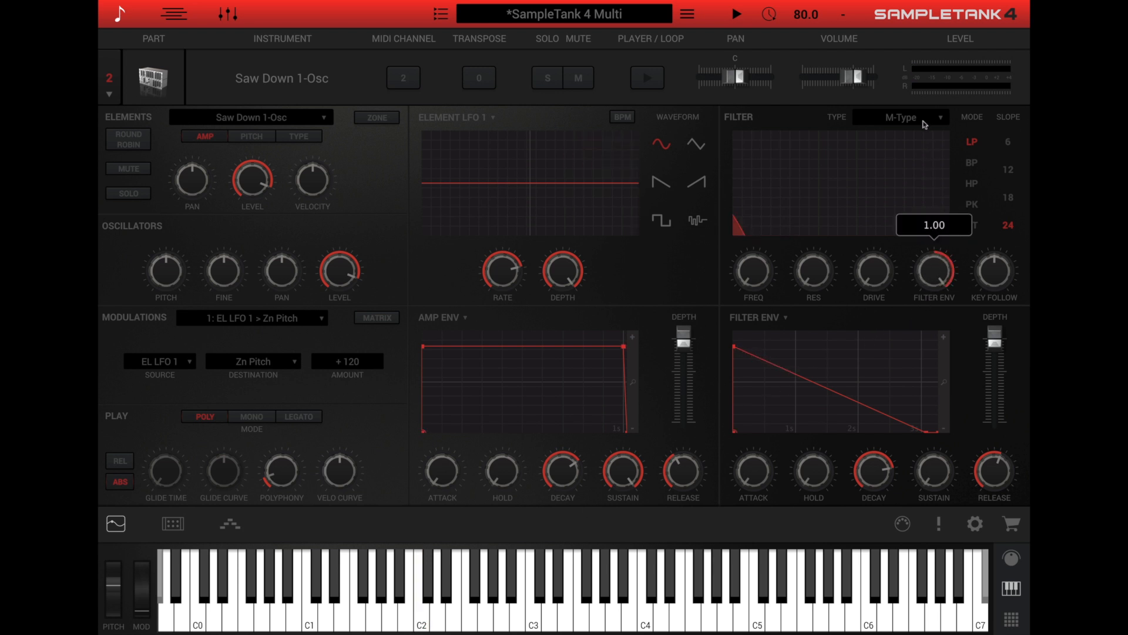
{"action": "left_click", "coordinate": [420, 590]}
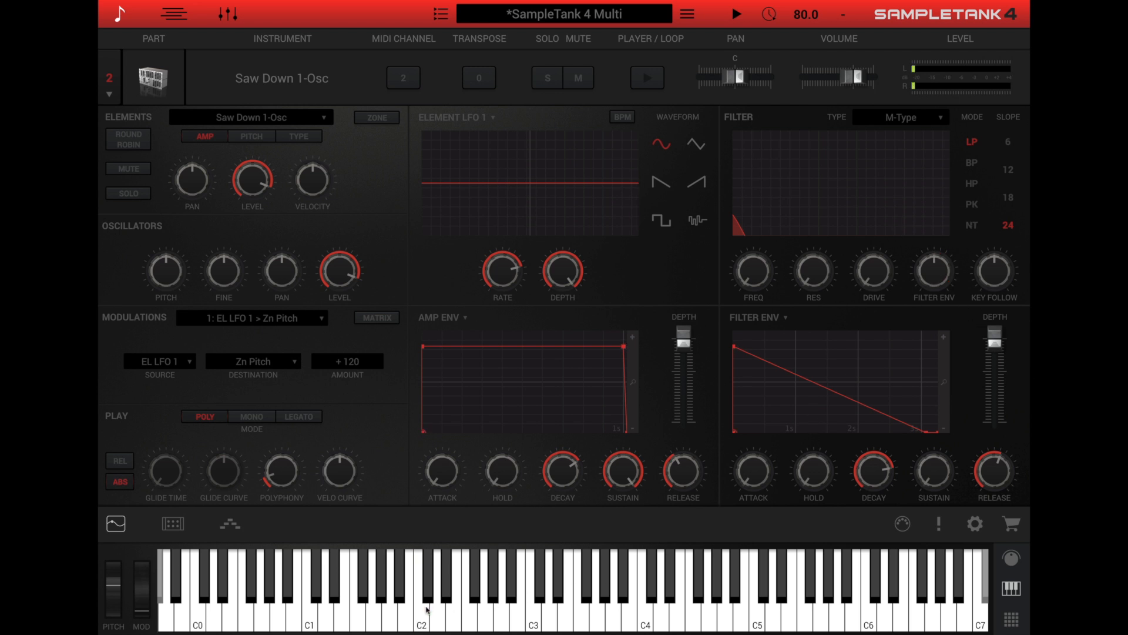
{"action": "left_click", "coordinate": [420, 590]}
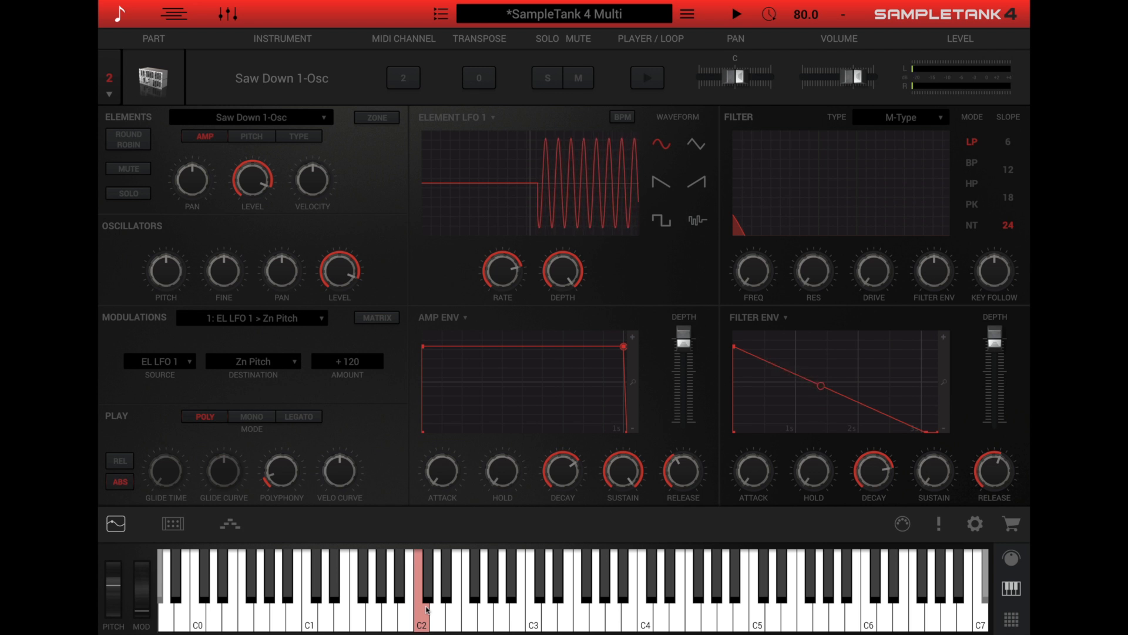
{"action": "left_click", "coordinate": [376, 317]}
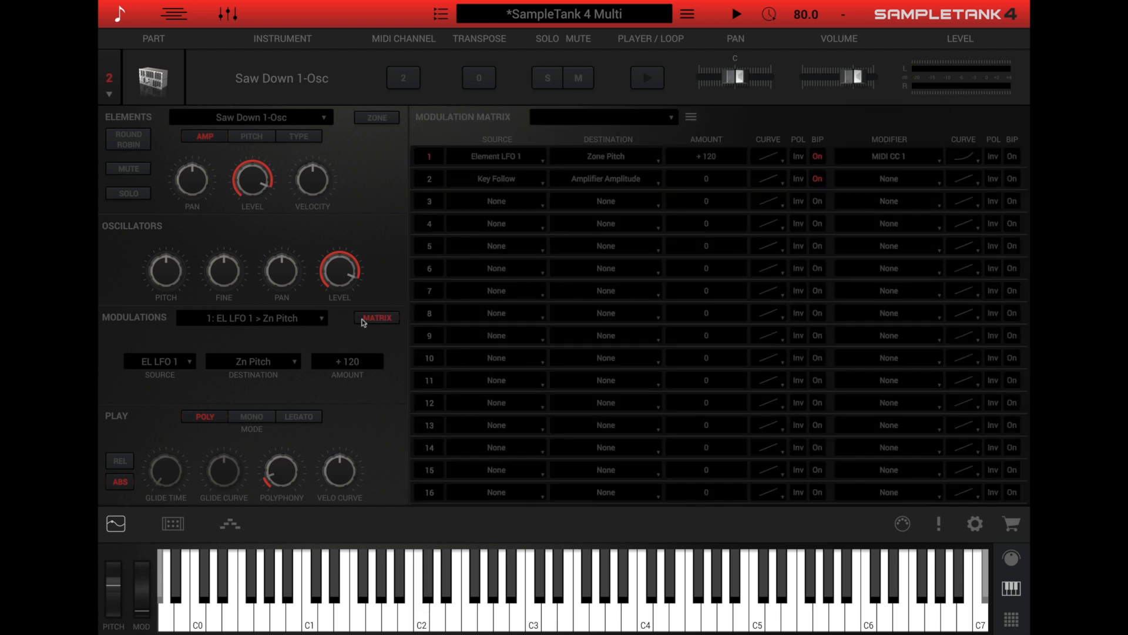
- Route Filter Envelope to Filter Parameter 1 at +100 in row 3 and audition C2
{"action": "left_click", "coordinate": [495, 223]}
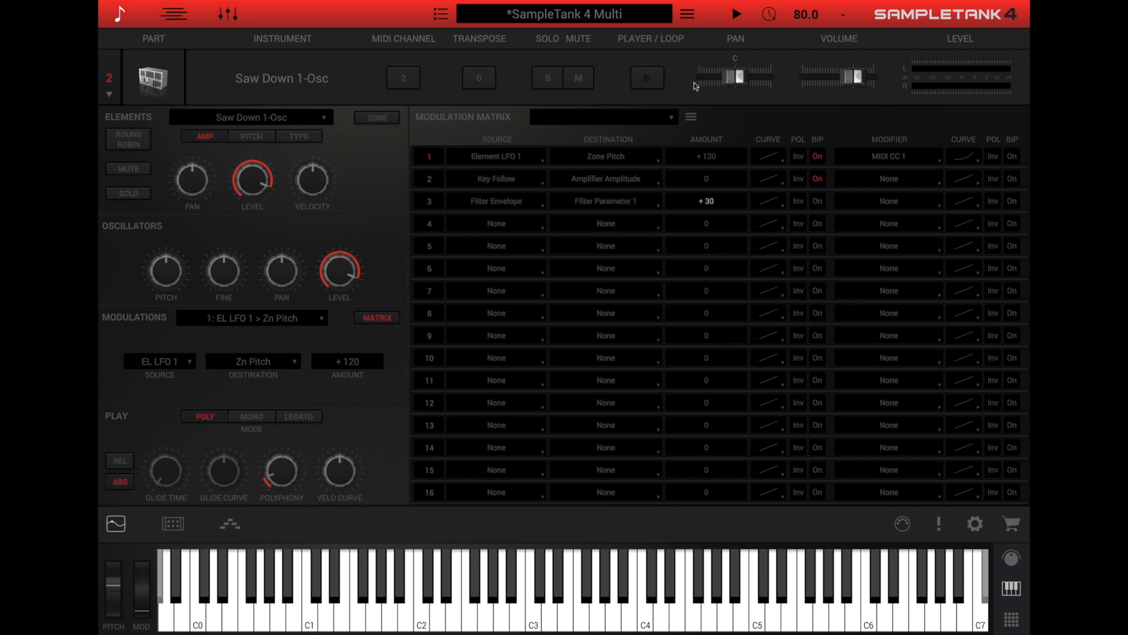
{"action": "left_click", "coordinate": [420, 590]}
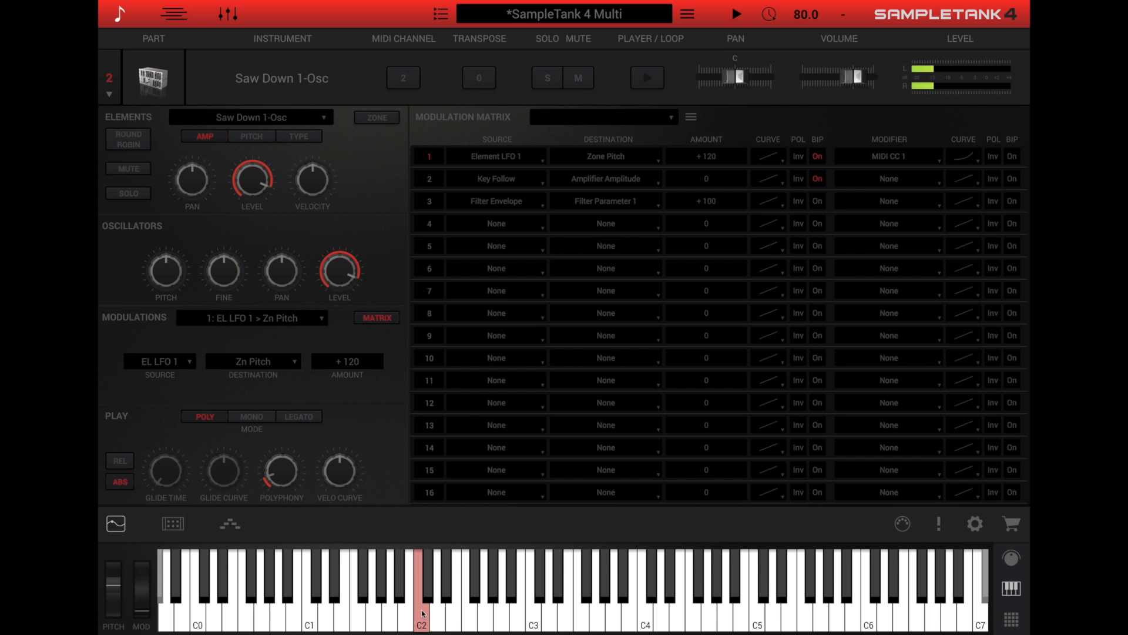